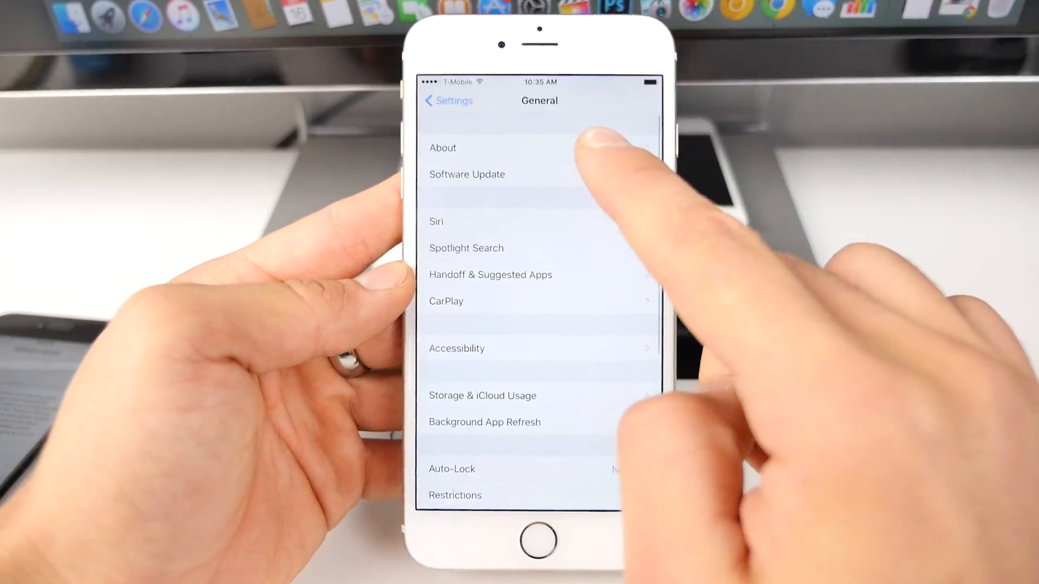
Open General > About to see software version 9.0 (13A344), model and serial number.
{"action": "left_click", "coordinate": [443, 148]}
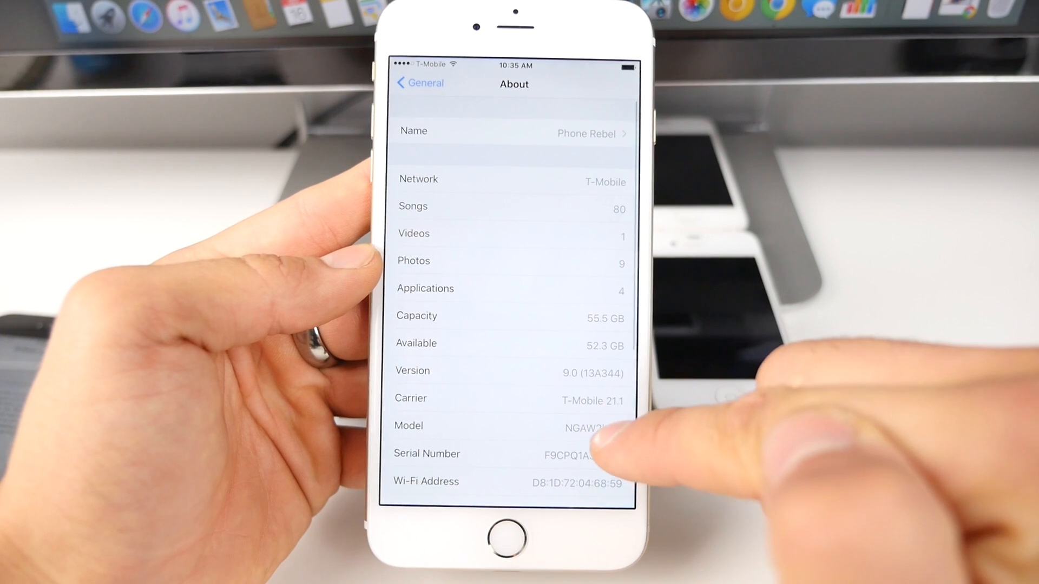